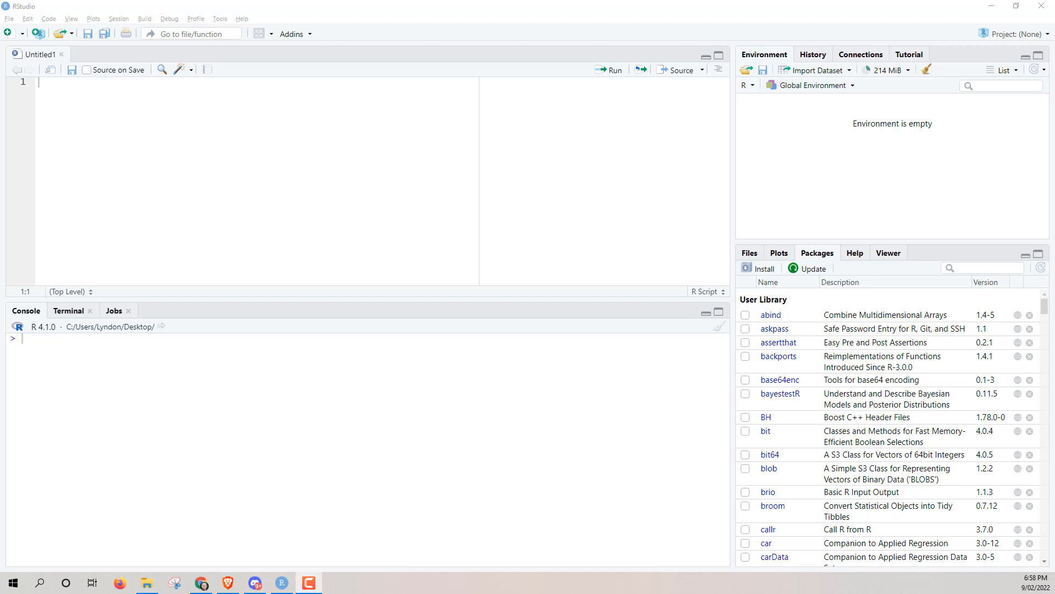
pyautogui.moveTo(789, 190)
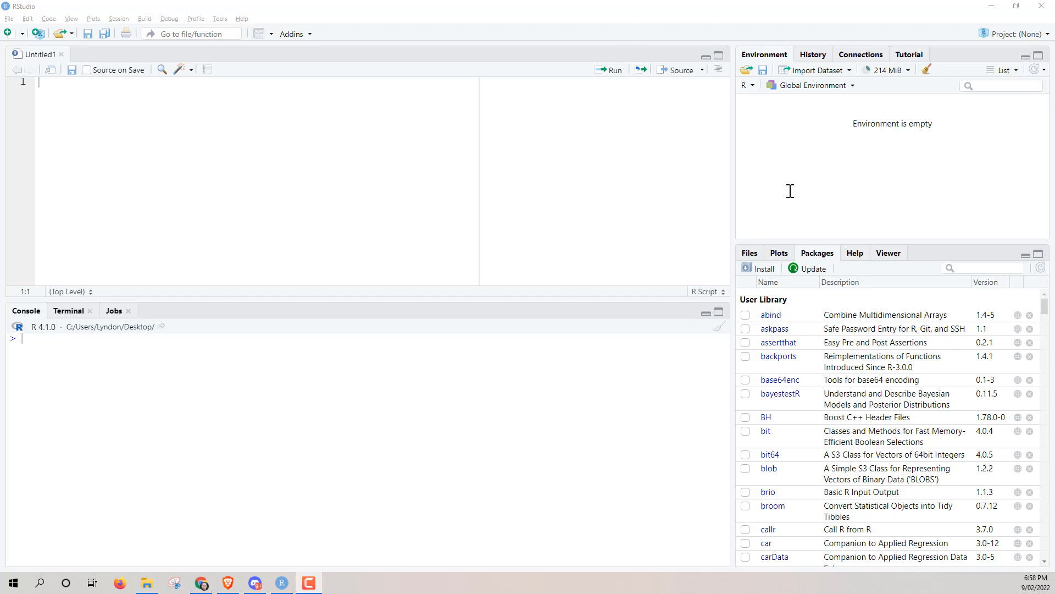
pyautogui.moveTo(835, 261)
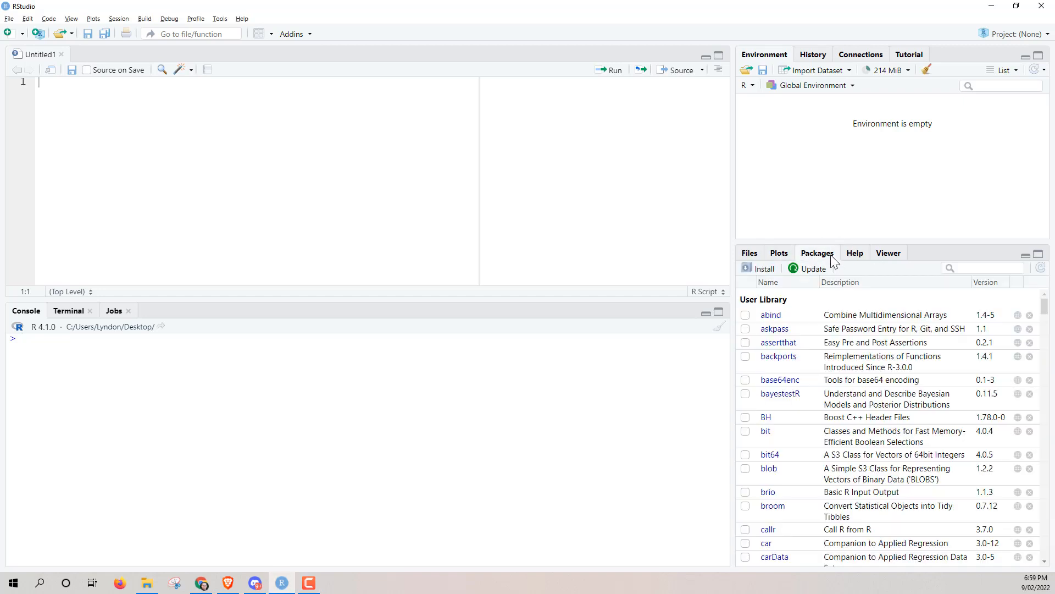
pyautogui.moveTo(828, 257)
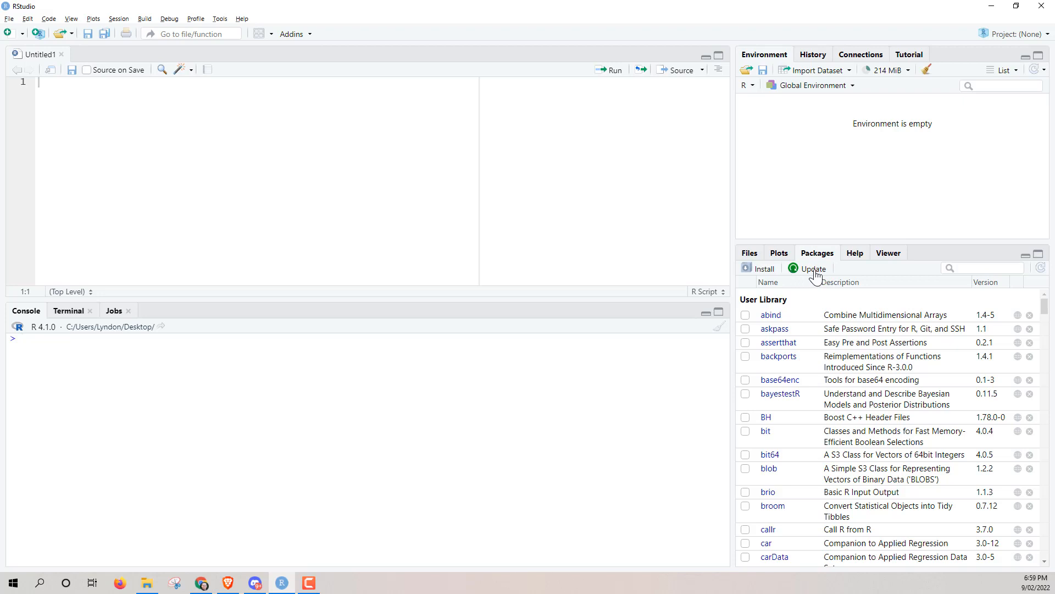
# Update dplyr from 1.0.0 to 1.0.8 through the Packages pane's Update Packages dialog
pyautogui.click(812, 268)
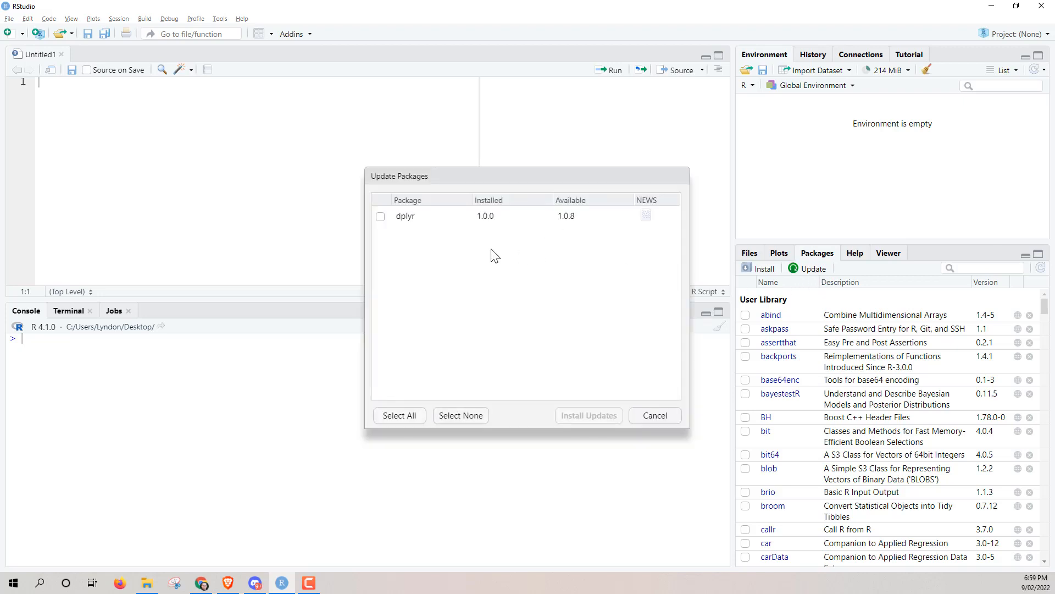
pyautogui.moveTo(458, 292)
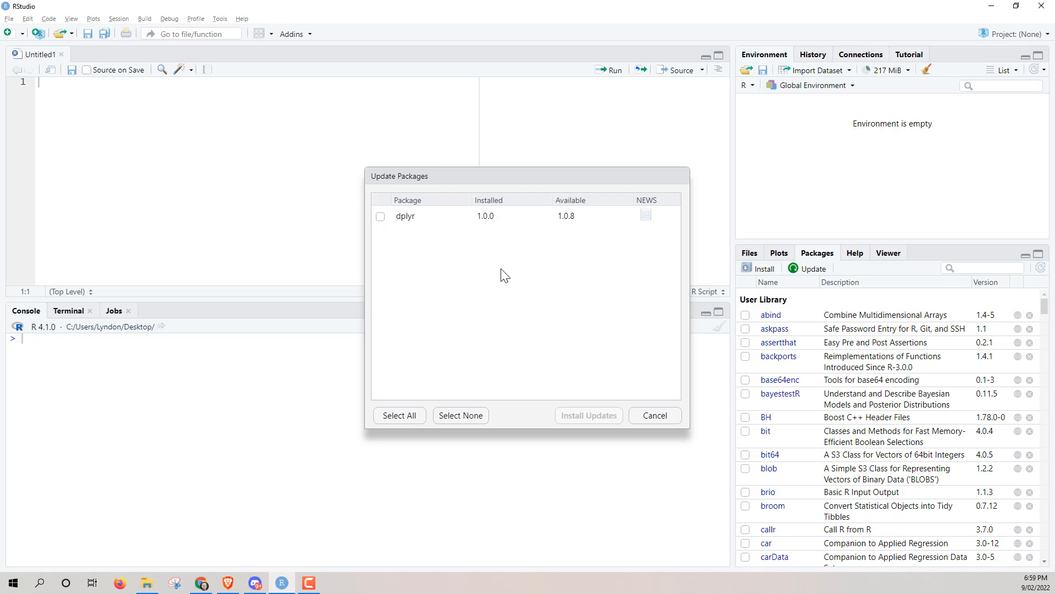
pyautogui.moveTo(405, 227)
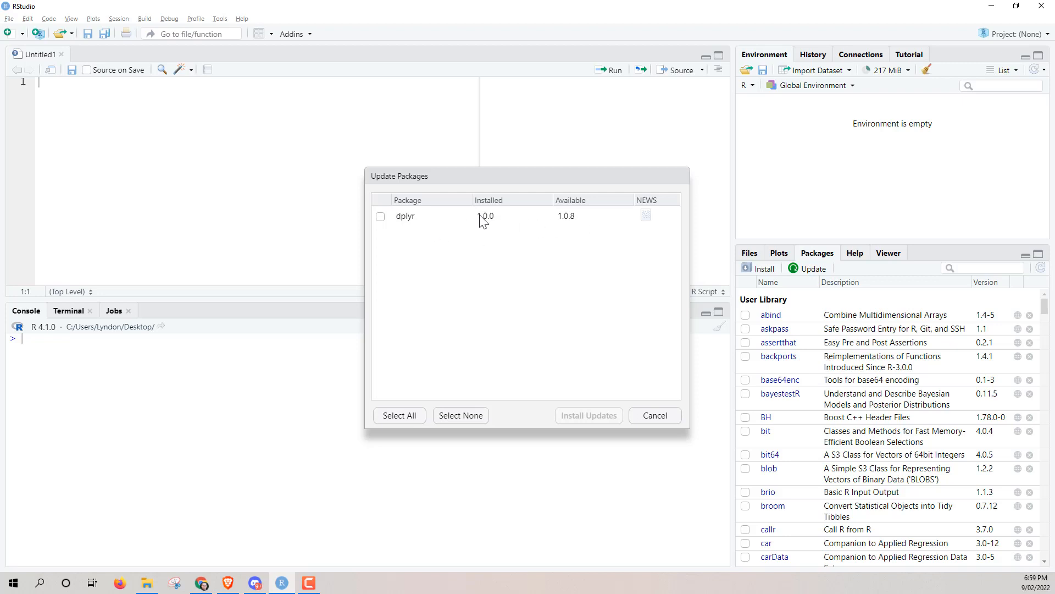
pyautogui.moveTo(595, 227)
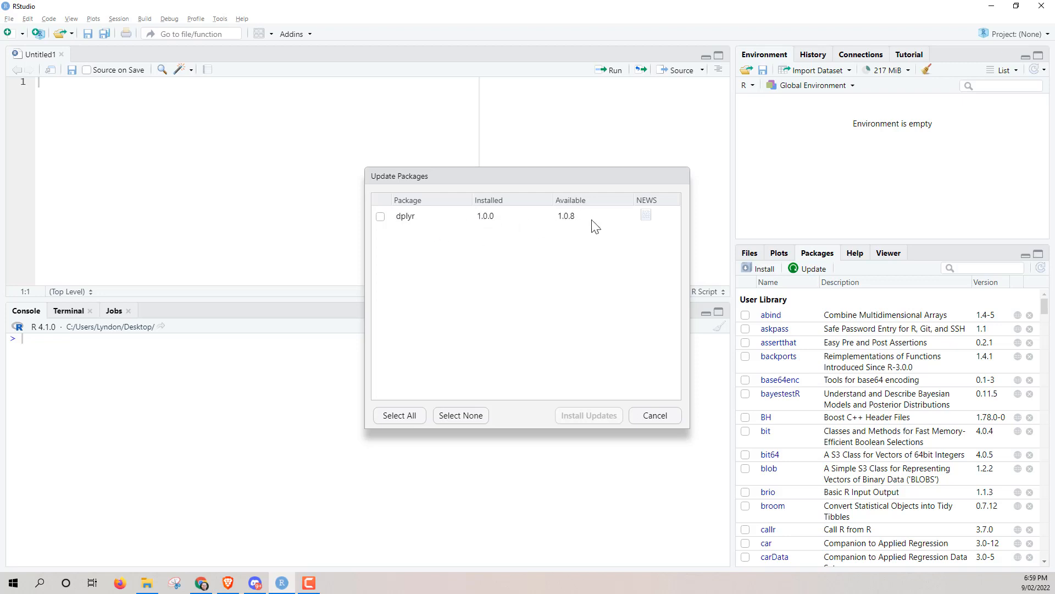
pyautogui.moveTo(562, 235)
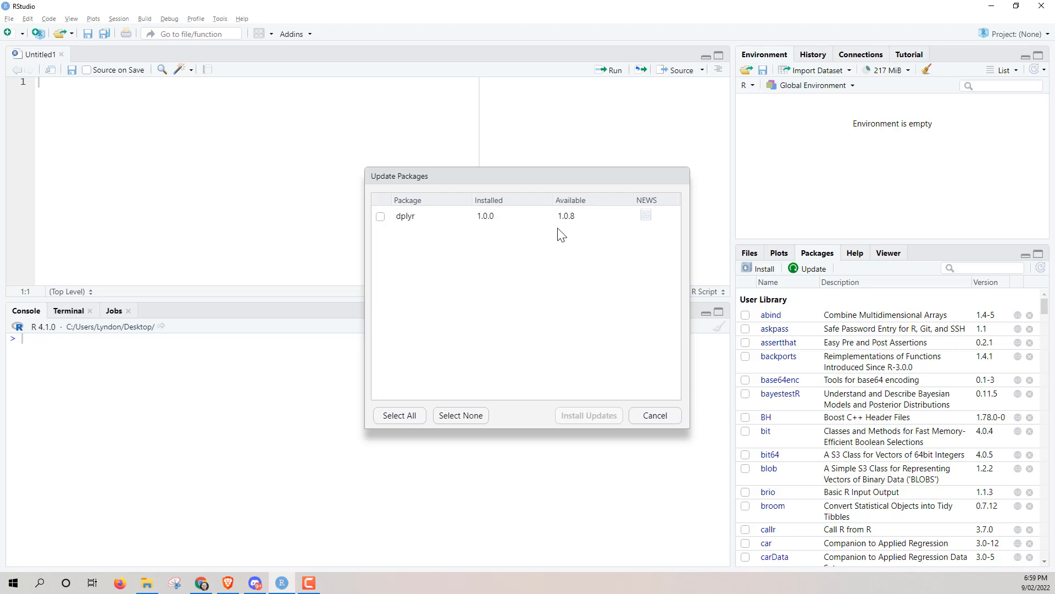
pyautogui.moveTo(568, 248)
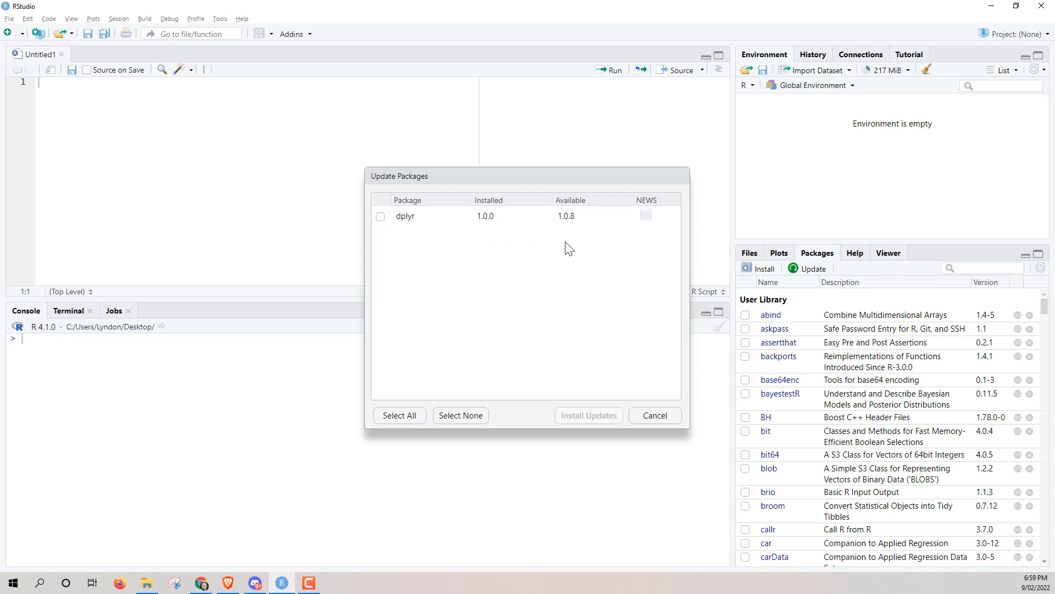
pyautogui.moveTo(526, 349)
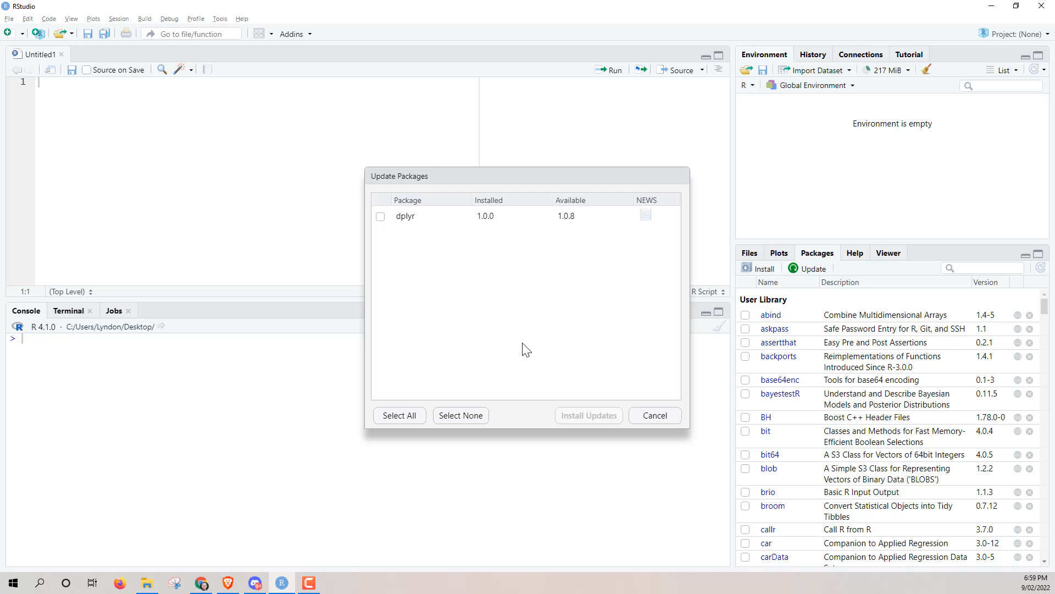
pyautogui.moveTo(532, 263)
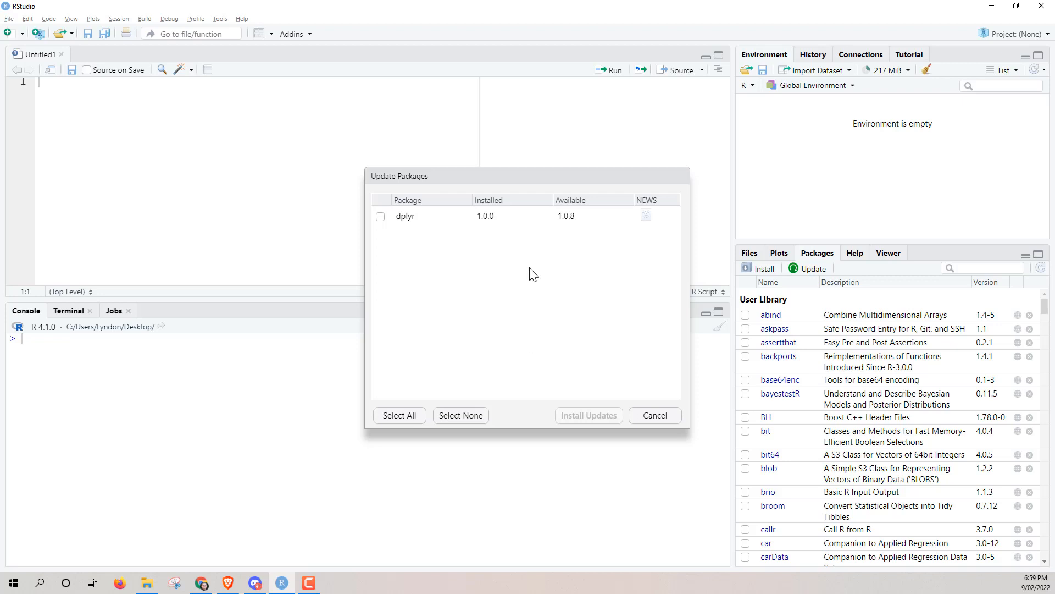
pyautogui.moveTo(532, 274)
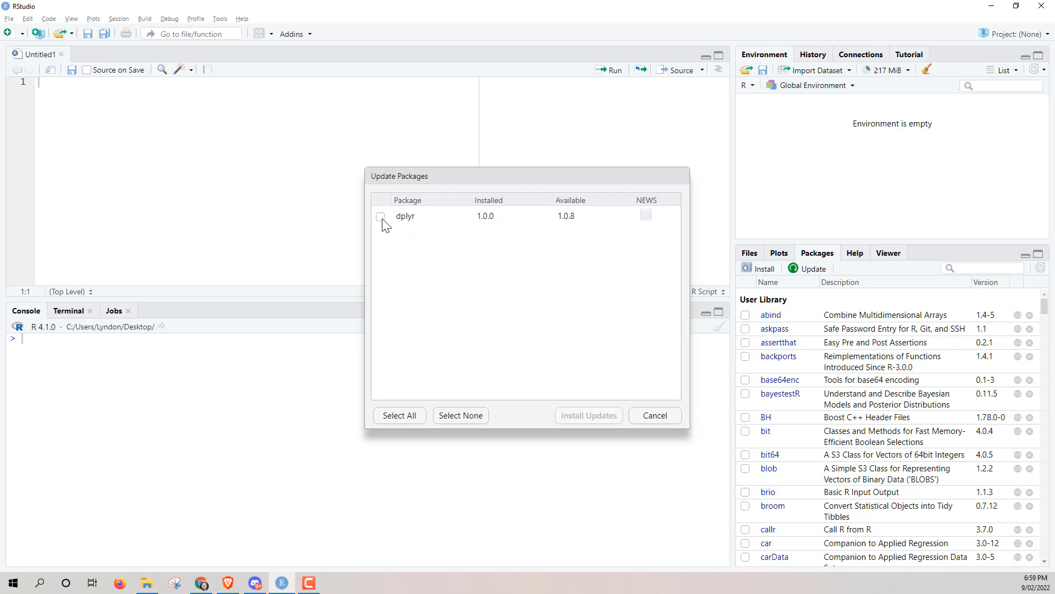
pyautogui.click(381, 217)
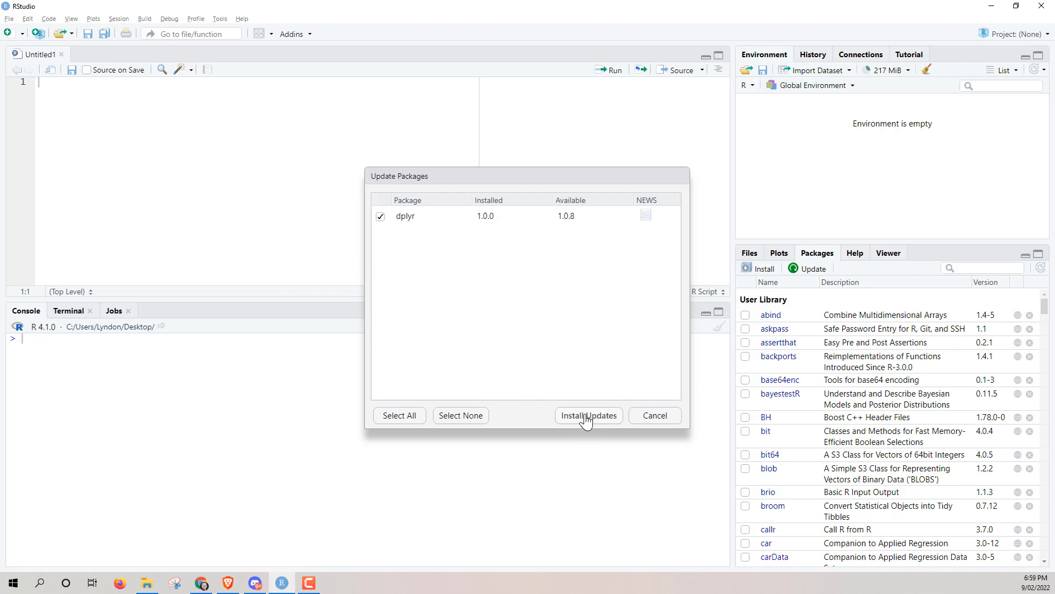
pyautogui.click(587, 415)
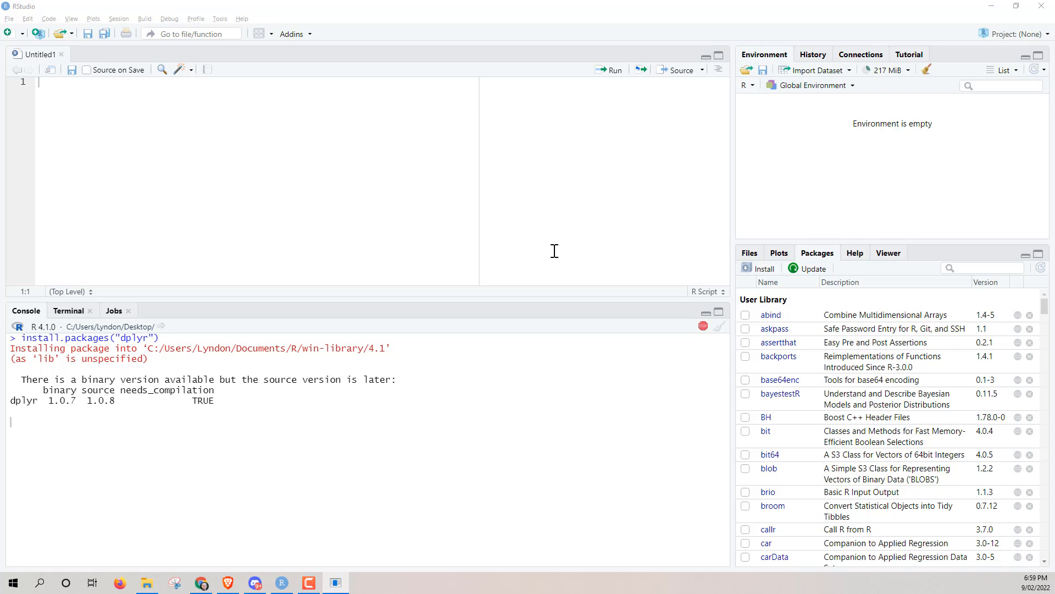
pyautogui.moveTo(596, 250)
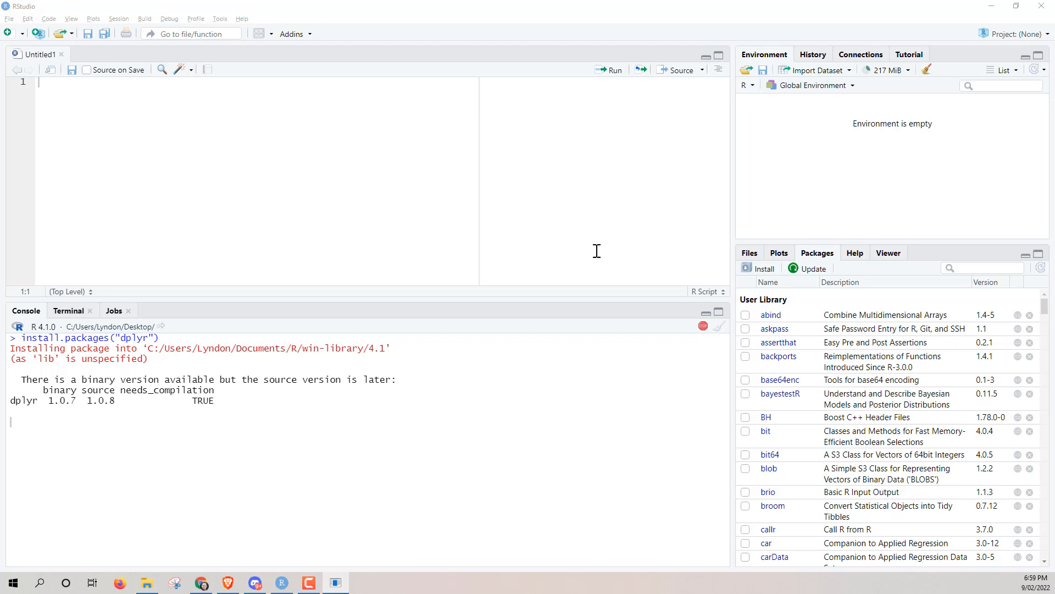